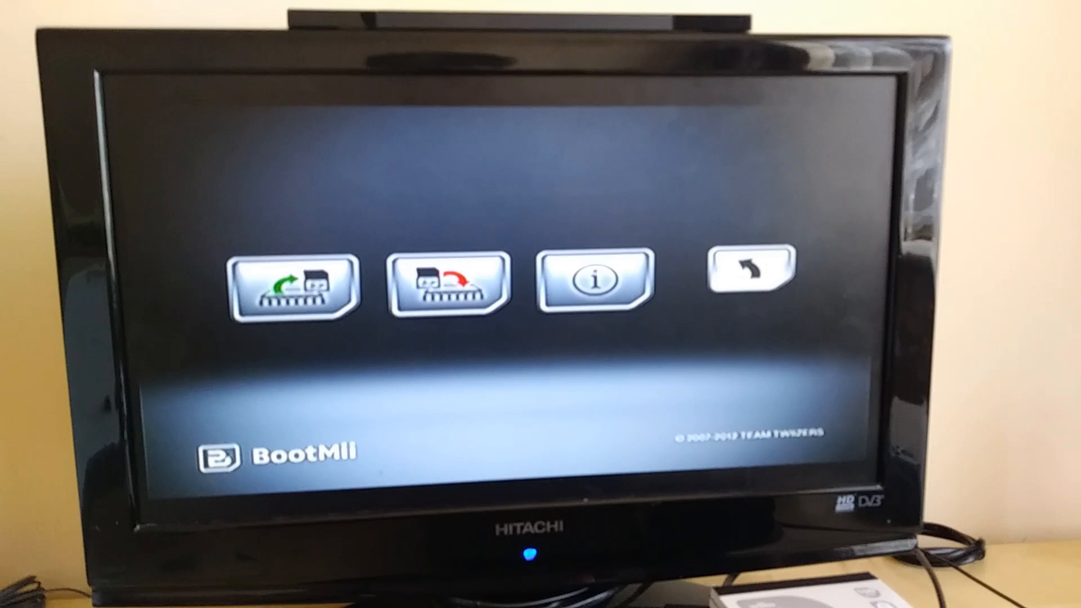
- Launch Backup NAND so console keys are saved and blocks begin writing to the SD card
click(296, 290)
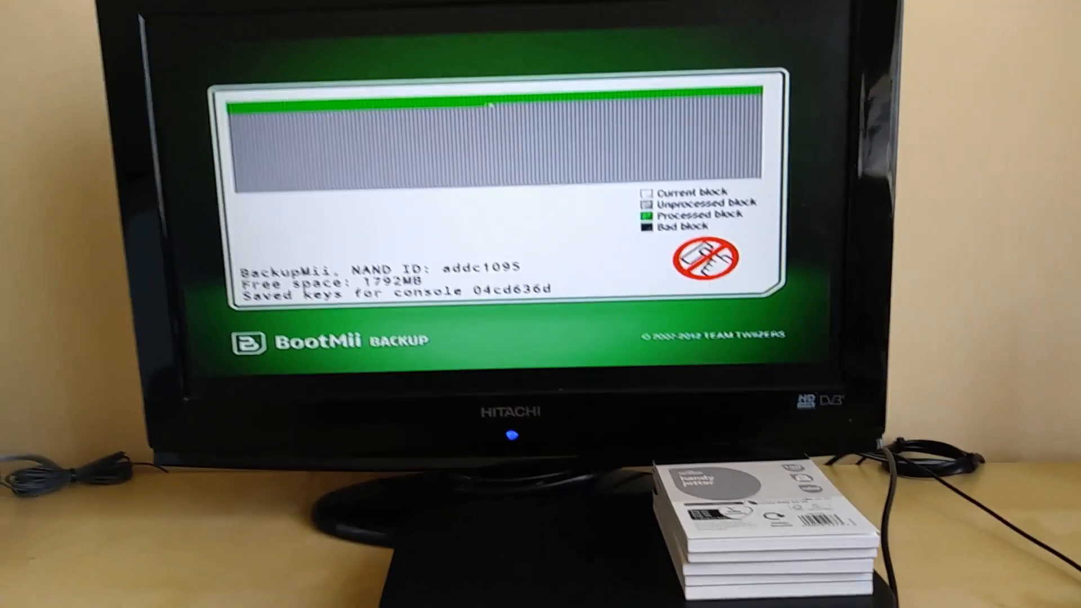